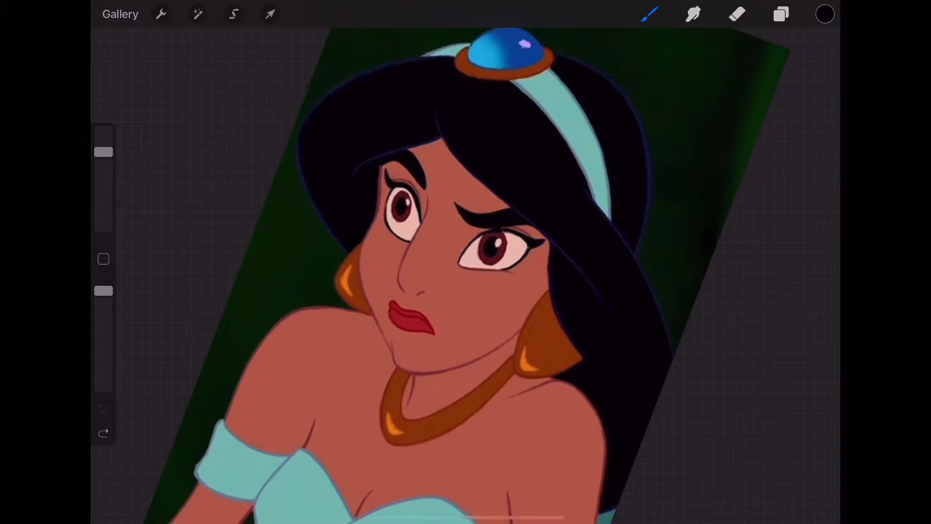
# Choose light blue and recolor Jasmine's teal off-shoulder top with it.
pyautogui.click(650, 14)
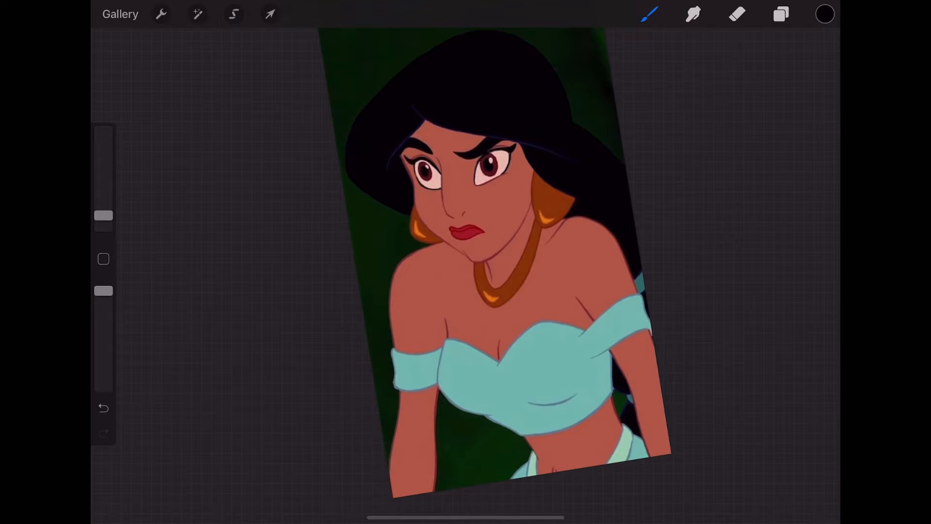
pyautogui.click(826, 13)
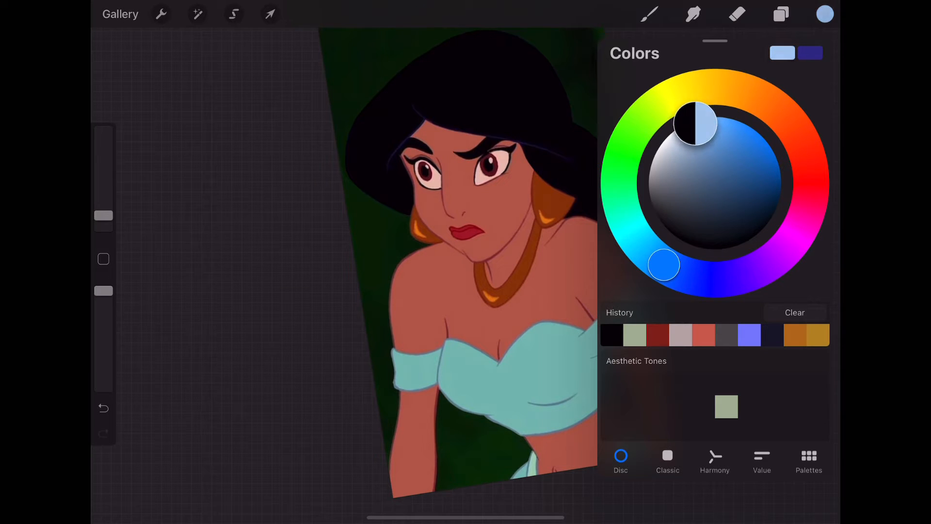
pyautogui.click(824, 14)
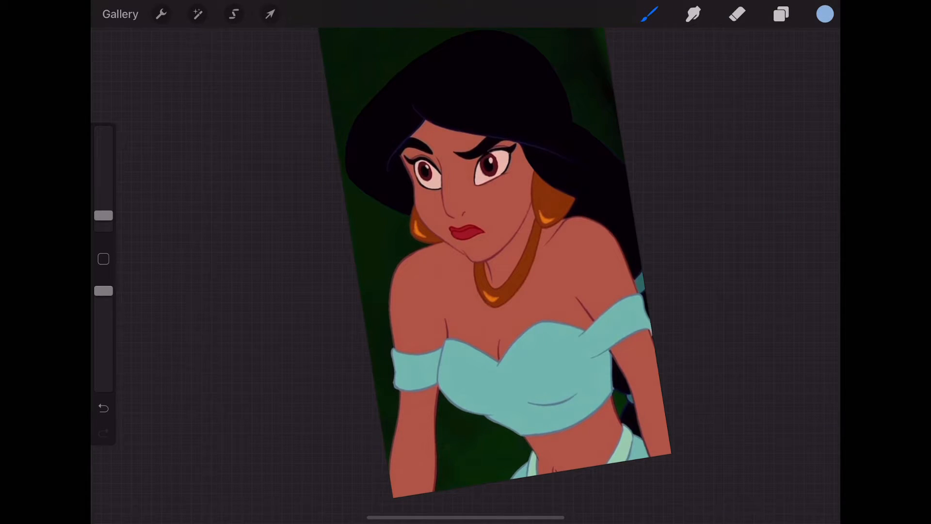
pyautogui.click(526, 376)
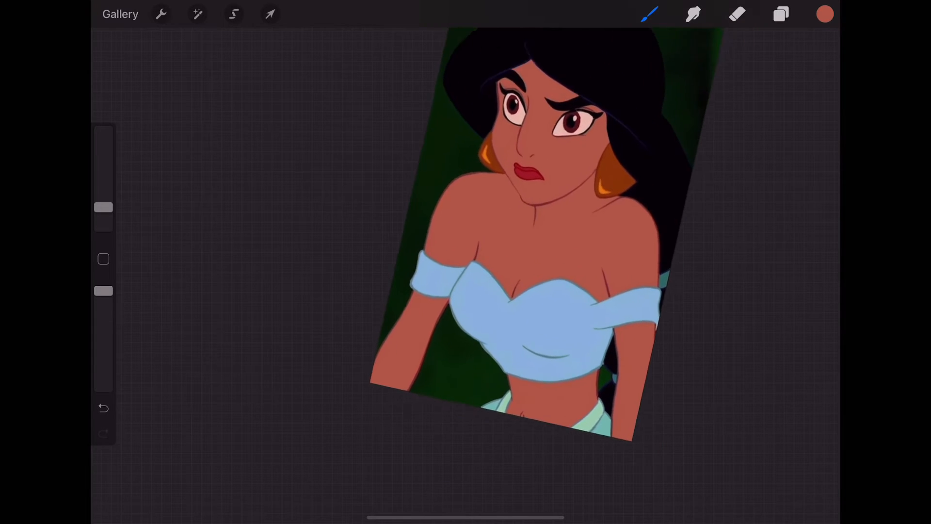
# Reselect the light blue swatch in the Colors panel and zoom into the top.
pyautogui.click(825, 14)
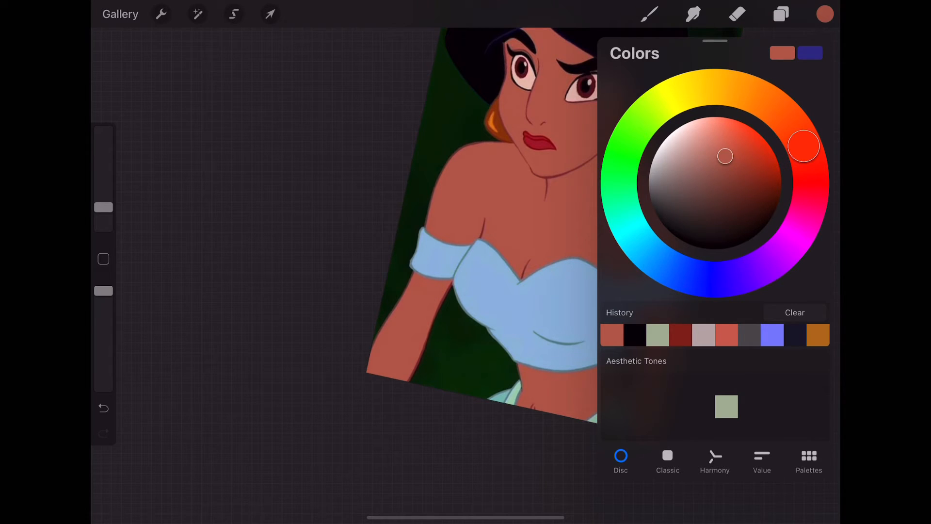
pyautogui.click(809, 455)
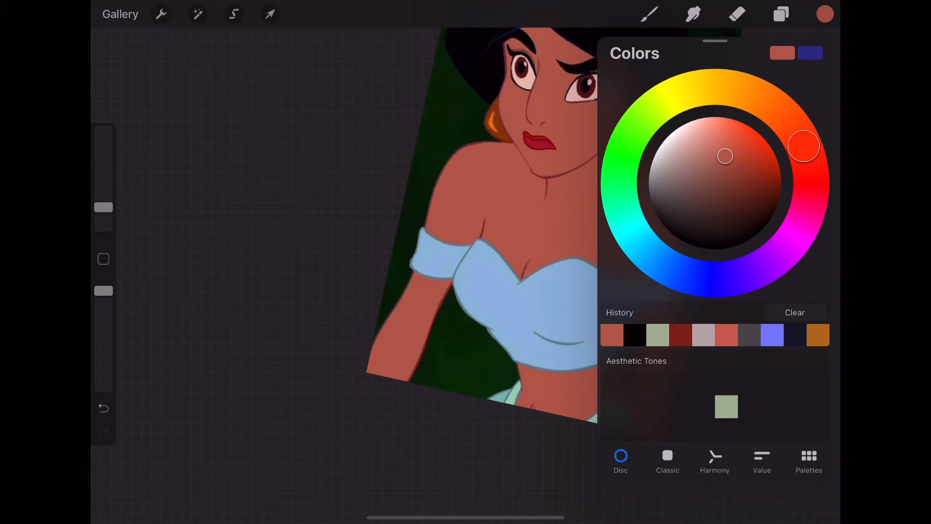
pyautogui.click(795, 312)
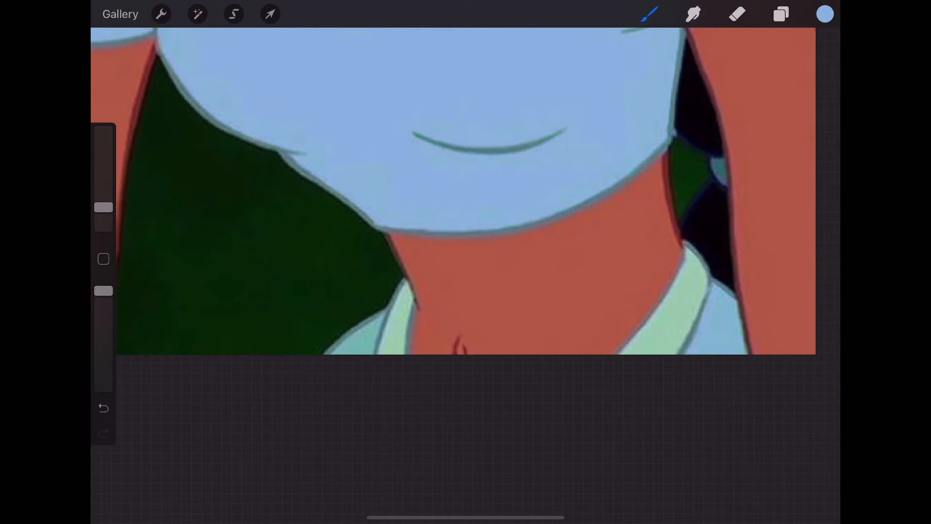
# Sample the background's dark green with the eyedropper.
pyautogui.click(357, 294)
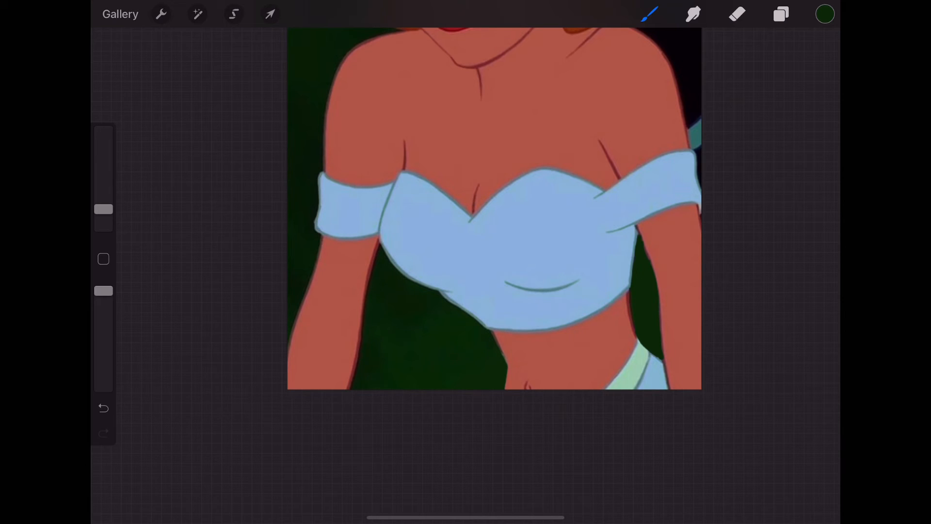
# Choose grey and recolor the teal waistband strip of the lower garment.
pyautogui.click(826, 13)
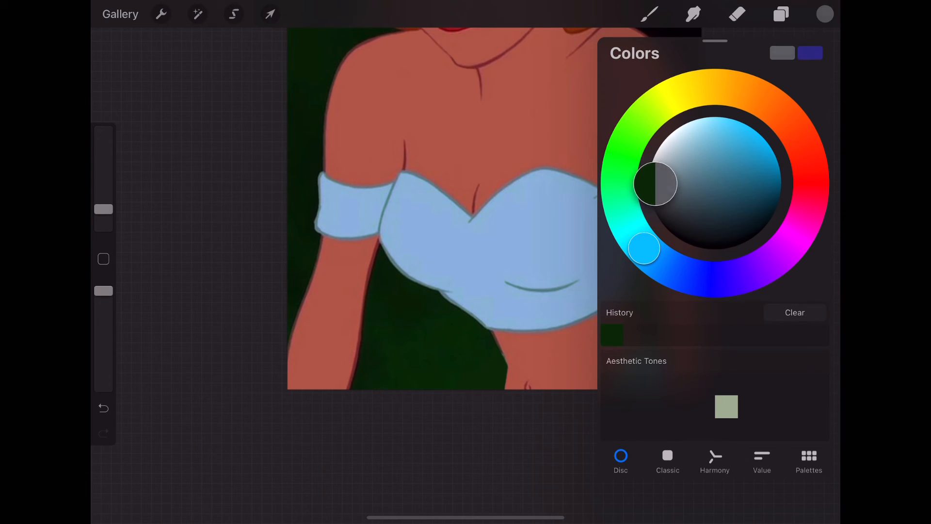
pyautogui.click(825, 13)
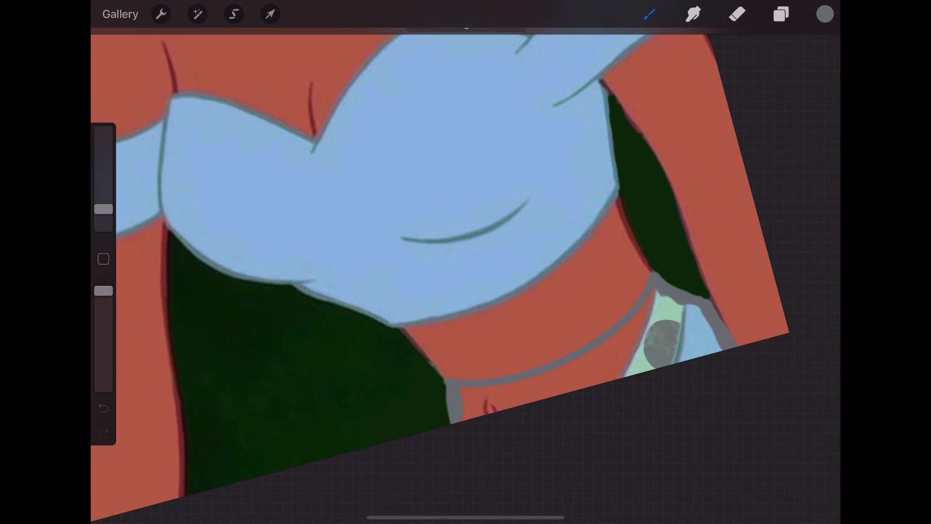
pyautogui.click(663, 344)
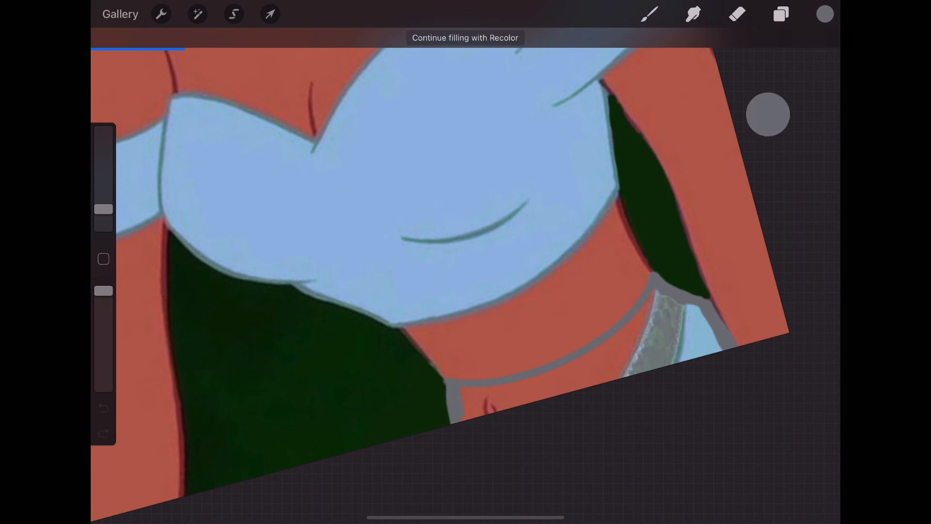